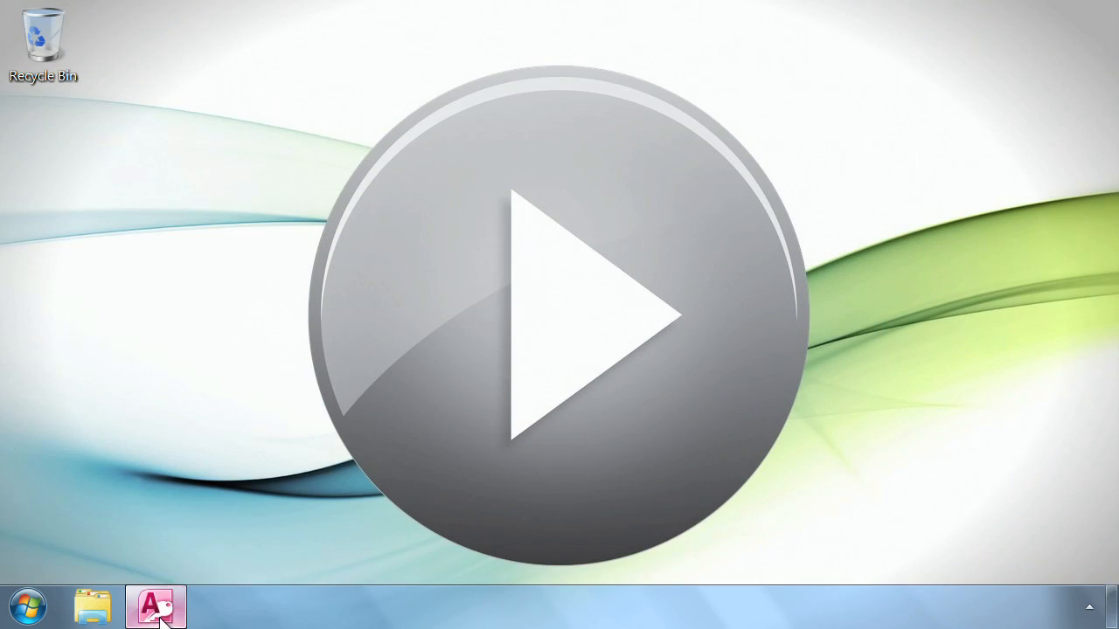
Start a Query Design with only the Projects table added from the Show Table dialog.
click(151, 601)
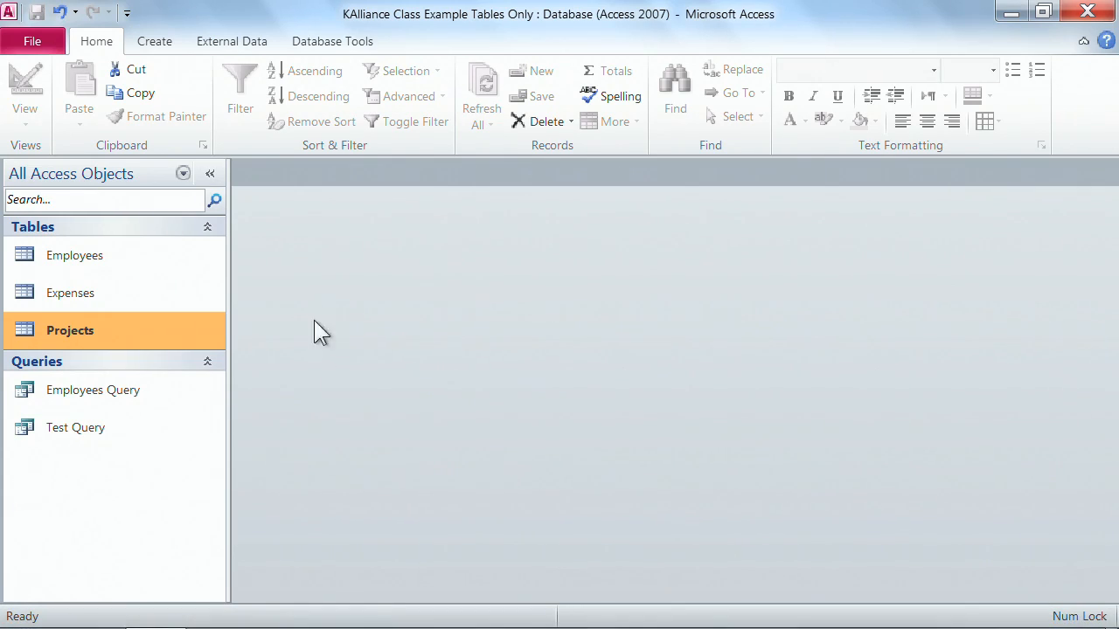
click(153, 42)
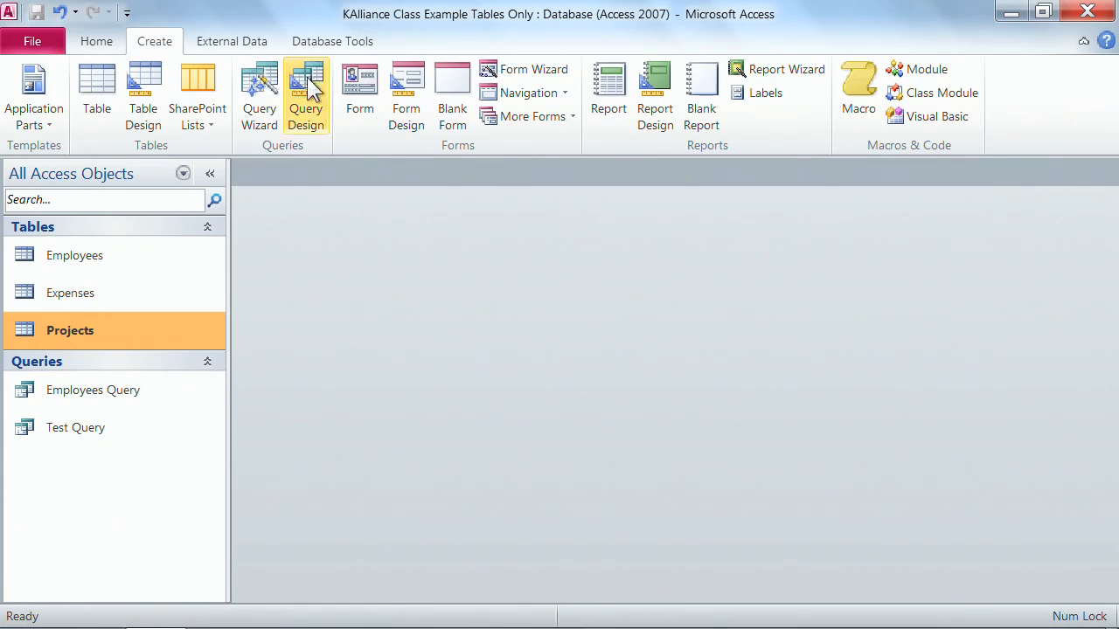
mouse_move(311, 88)
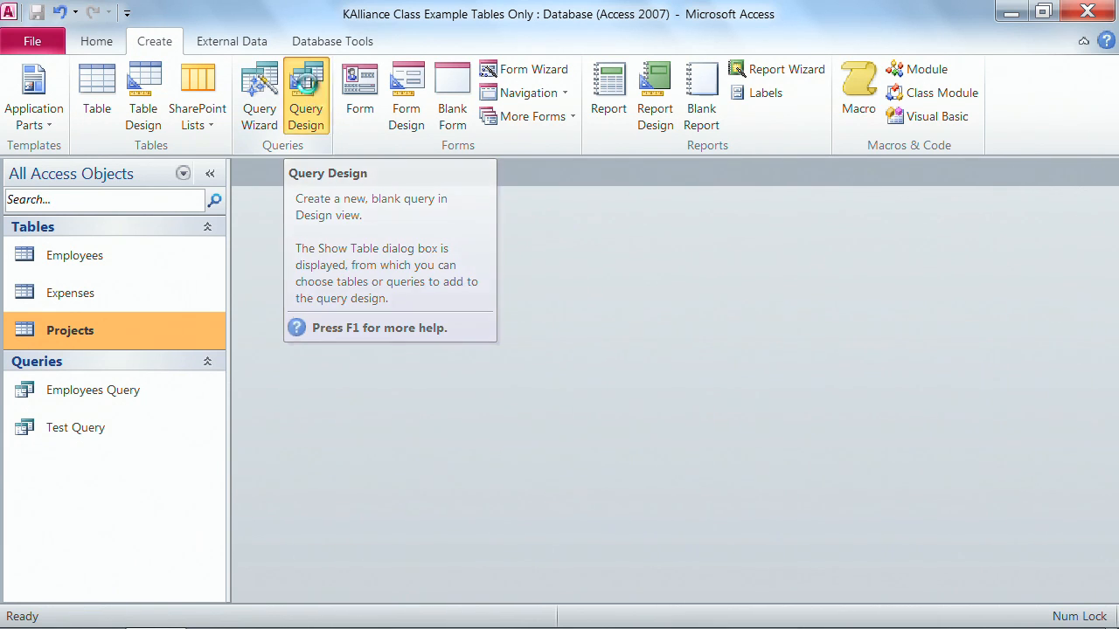
click(304, 91)
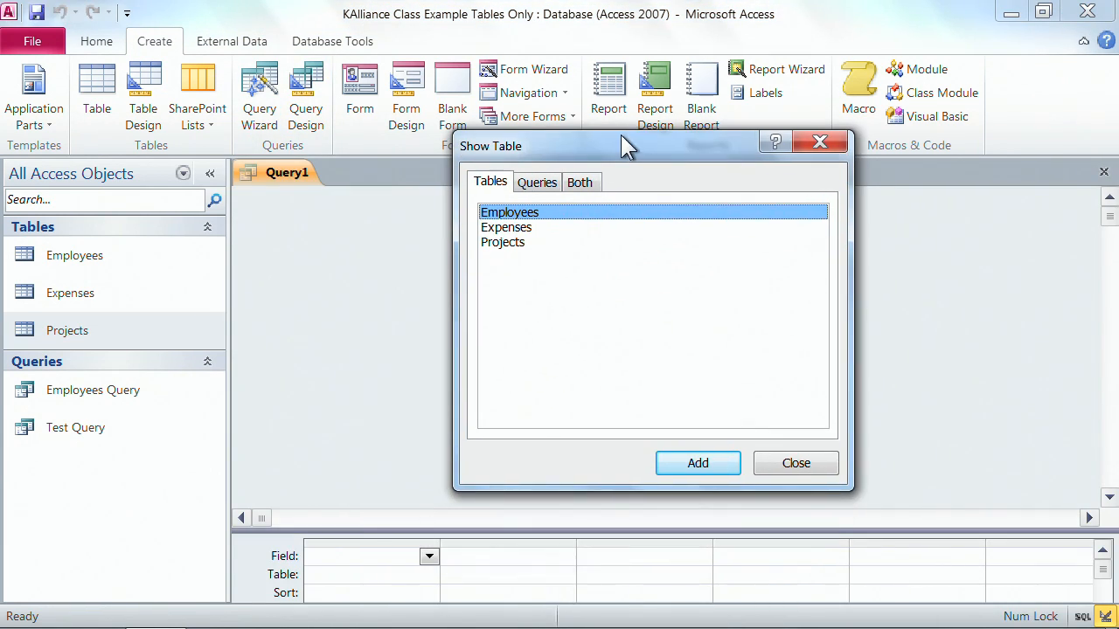
click(504, 242)
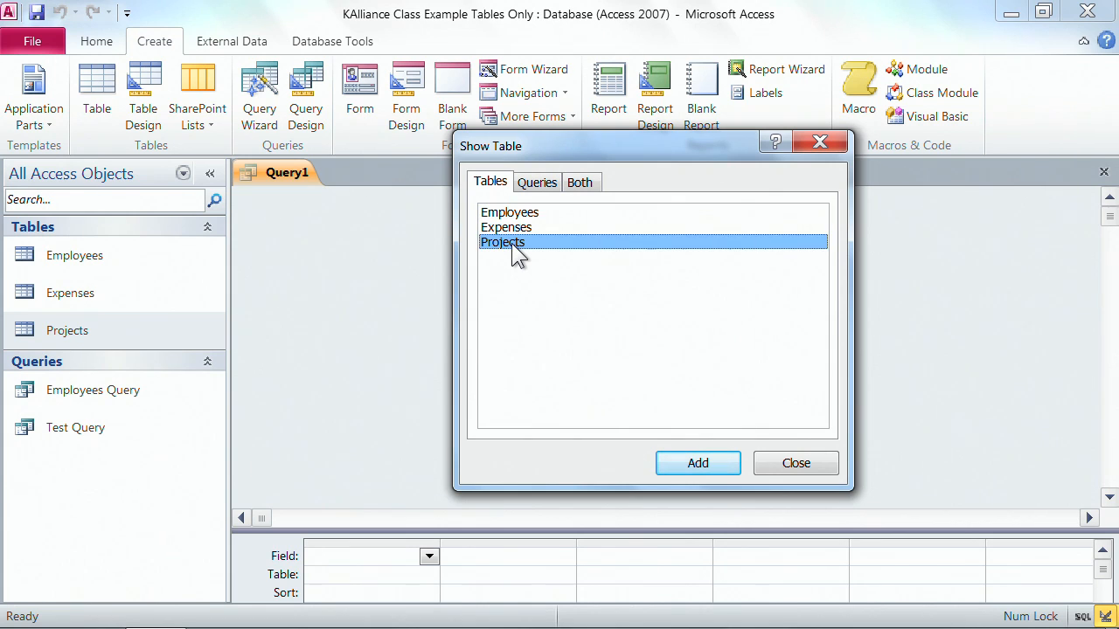
click(696, 463)
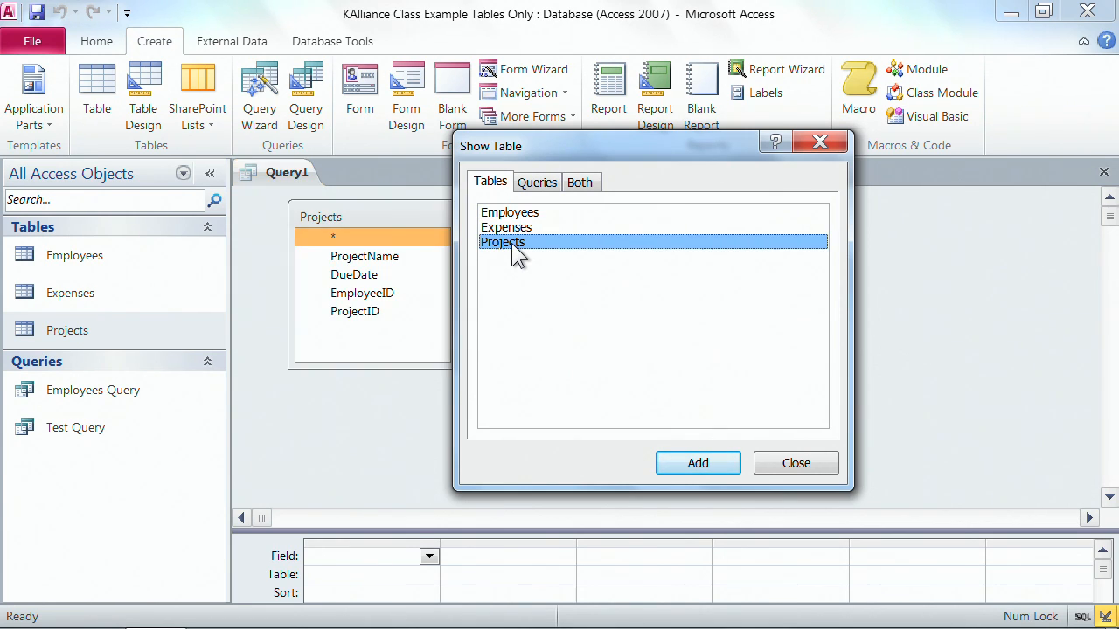
click(795, 463)
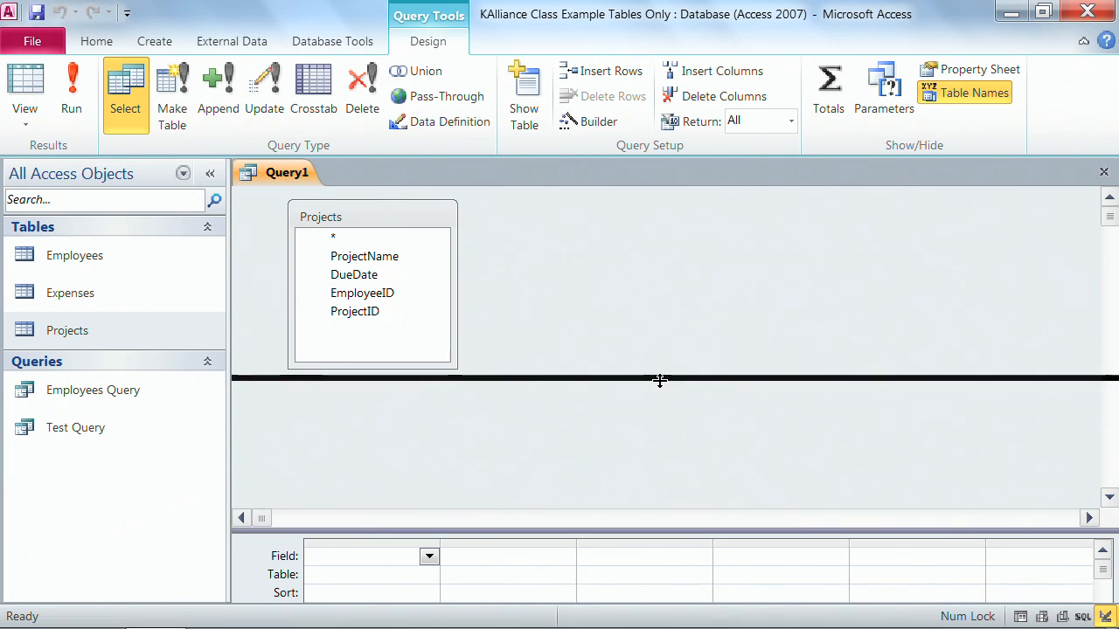
Enlarge the grid and select every Projects field to fill the Field row.
drag(659, 381, 659, 365)
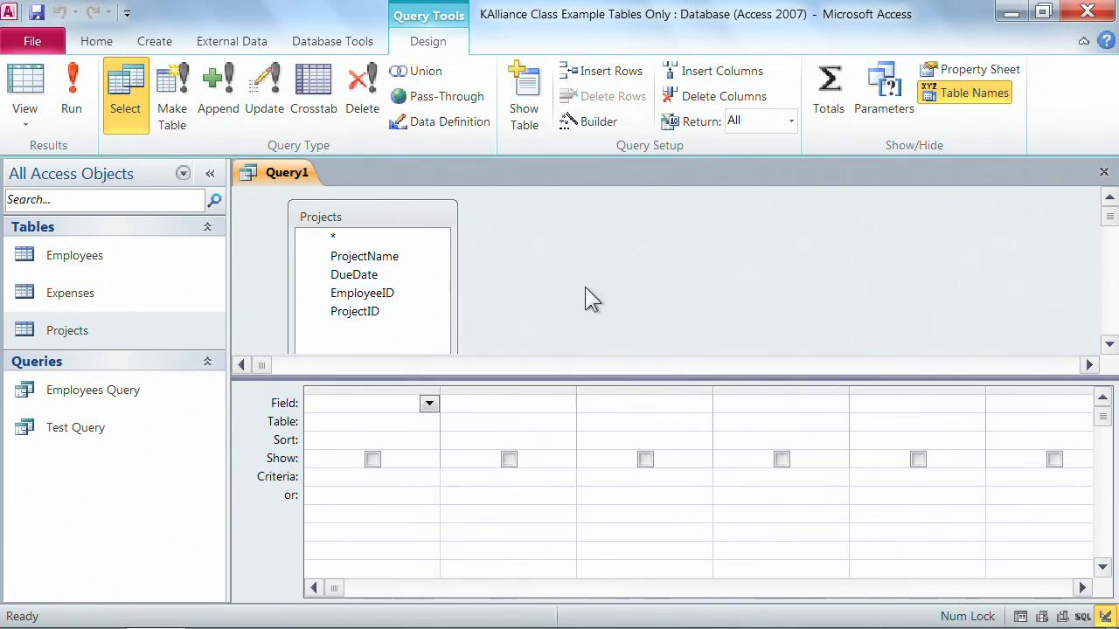
mouse_move(350, 225)
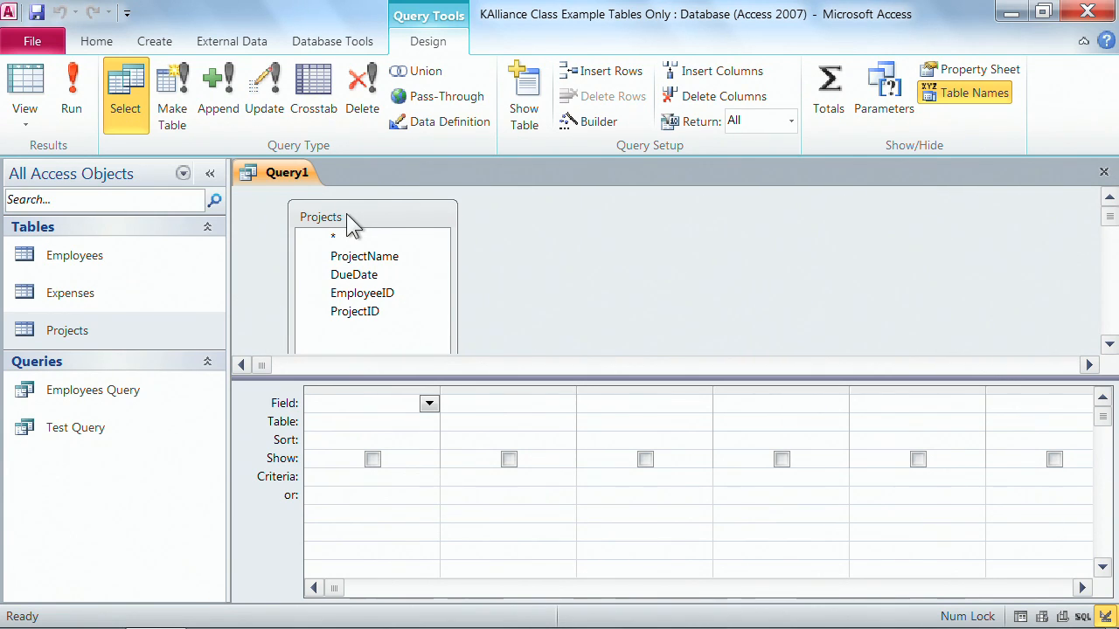
click(332, 236)
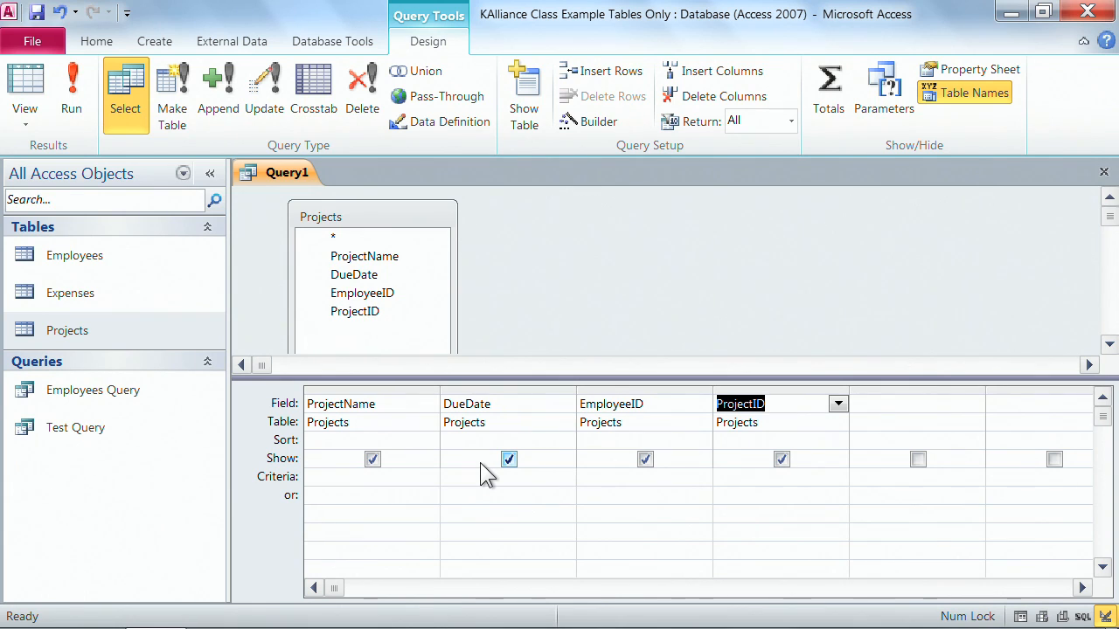
mouse_move(524, 445)
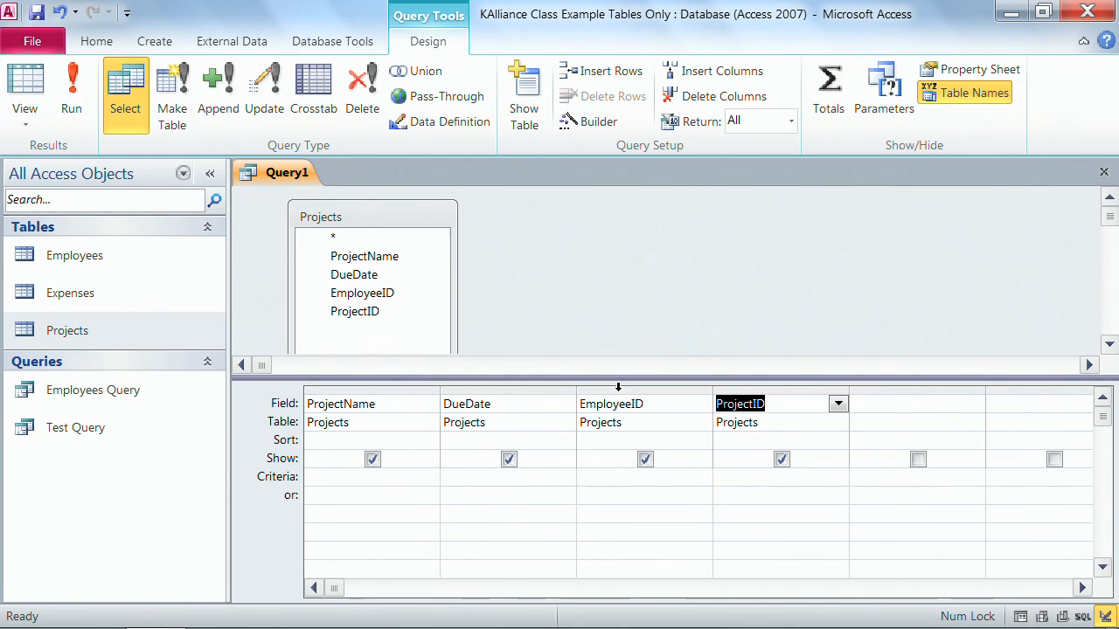
mouse_move(140, 66)
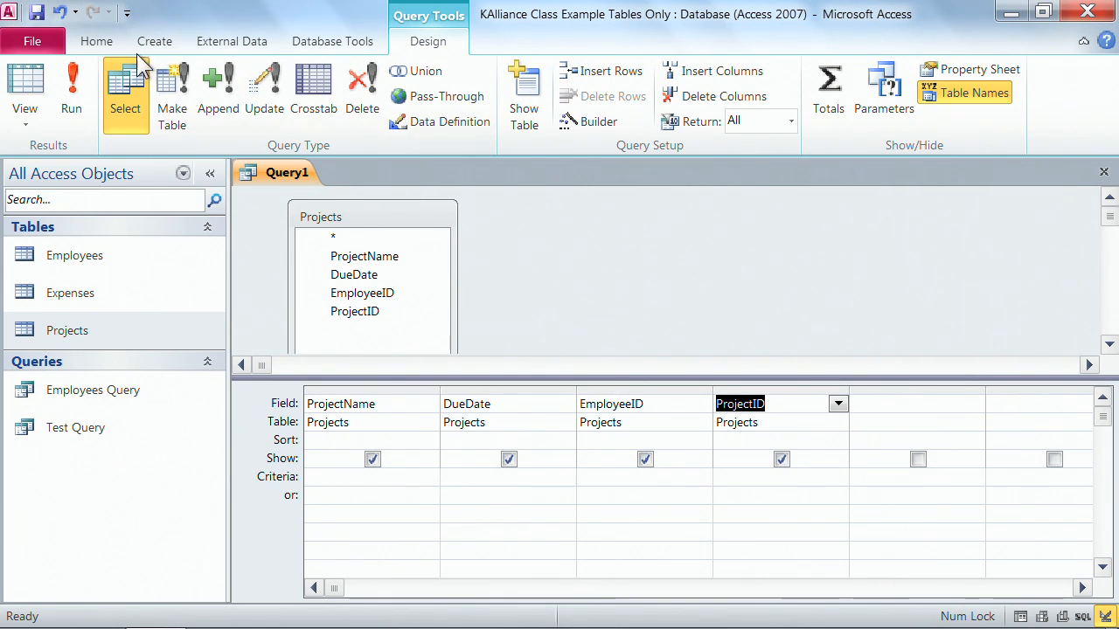
click(72, 87)
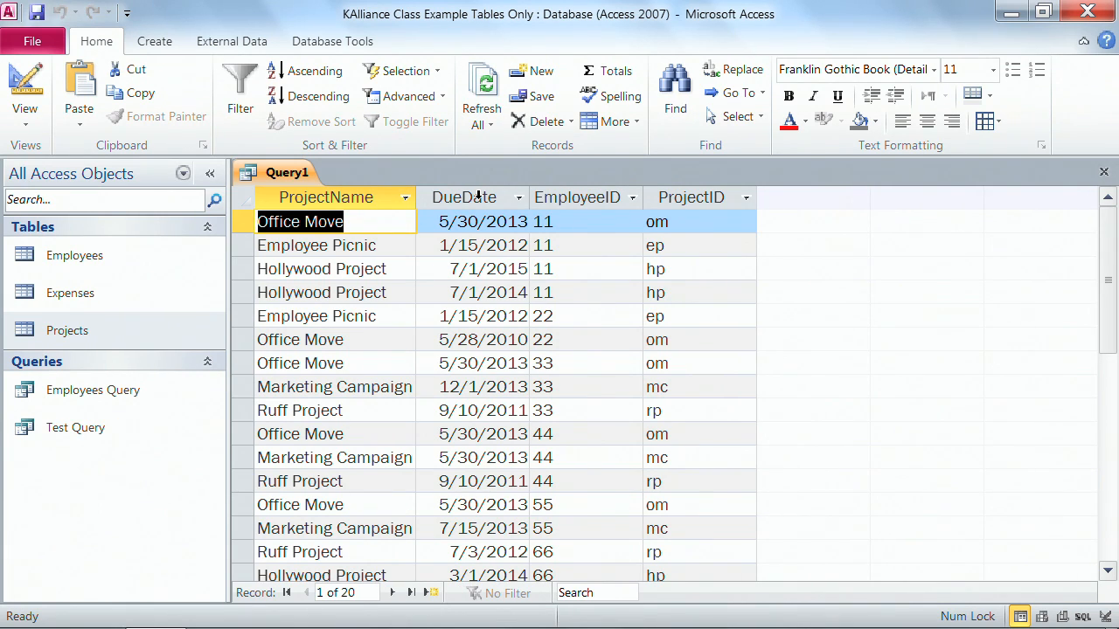
click(696, 196)
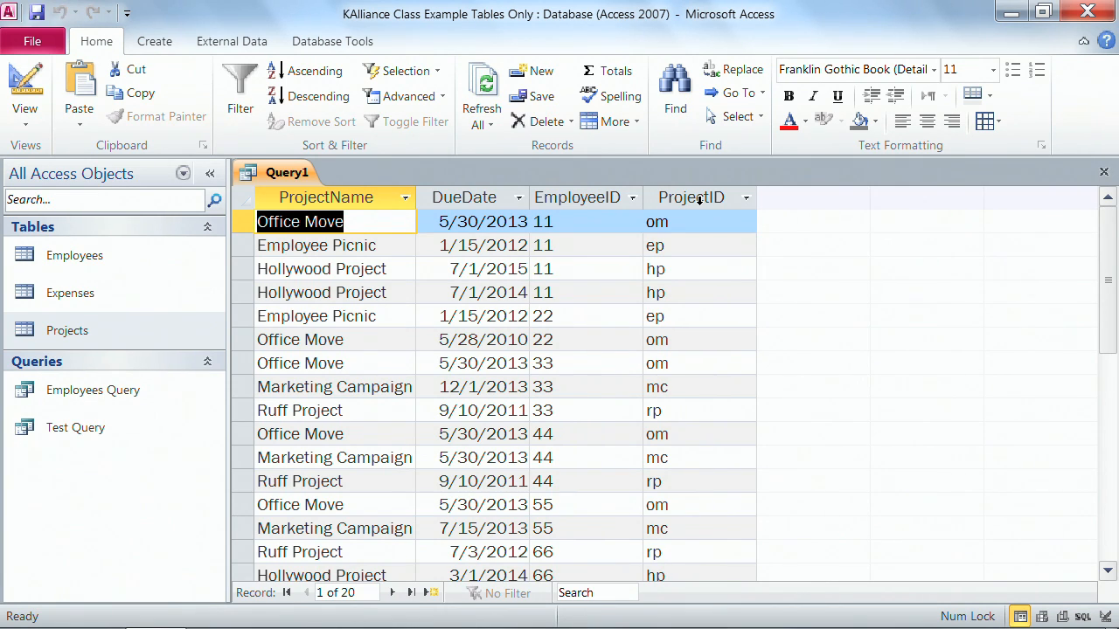
mouse_move(696, 203)
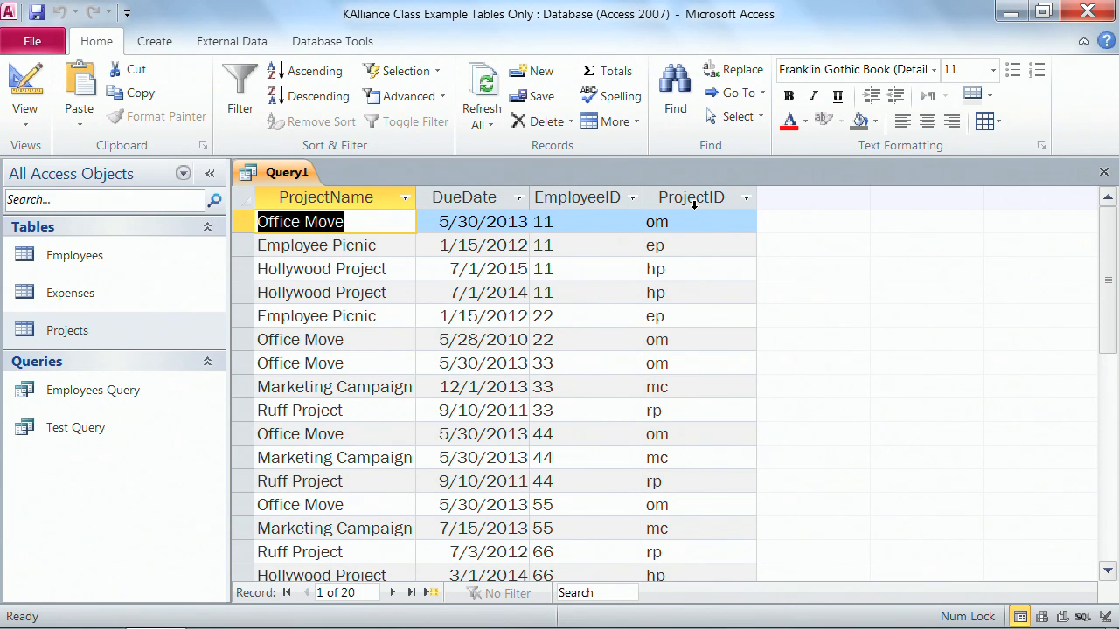
mouse_move(642, 198)
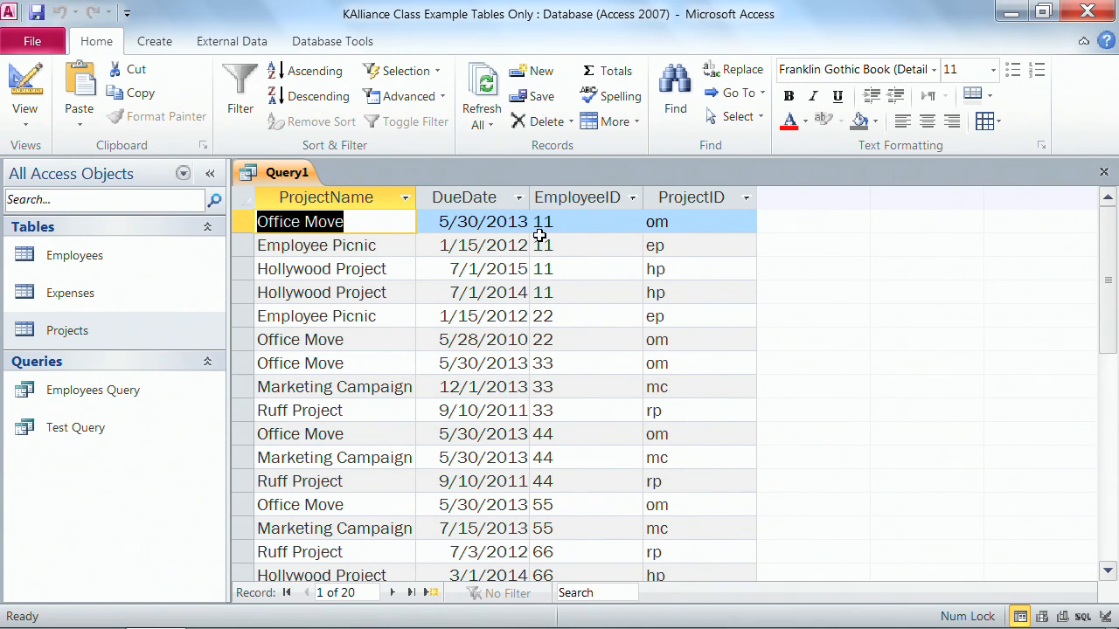
mouse_move(533, 241)
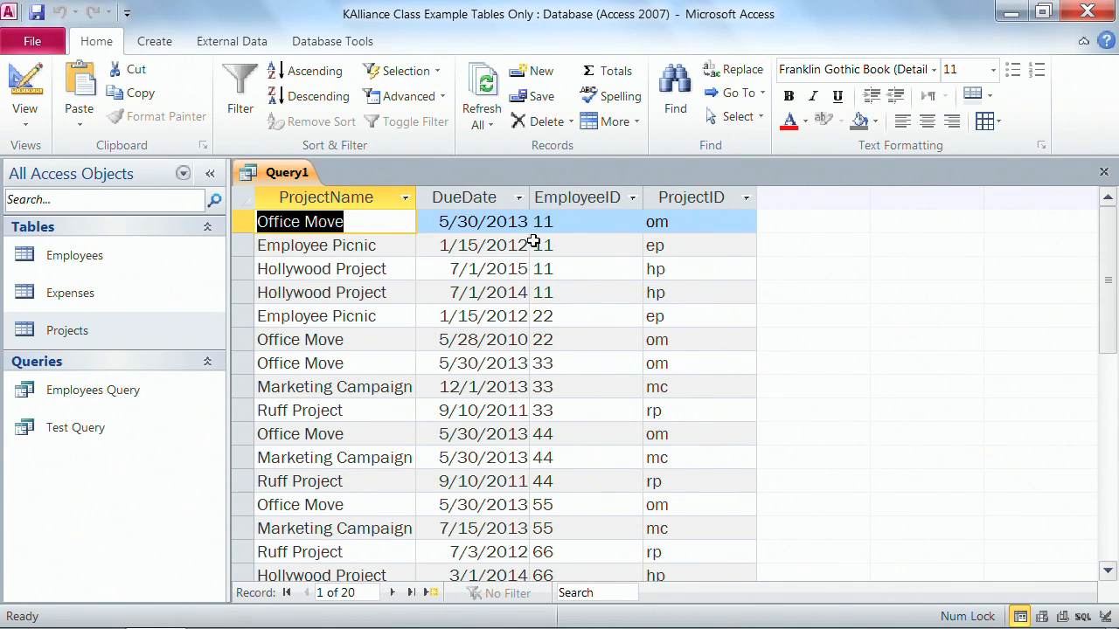
mouse_move(795, 253)
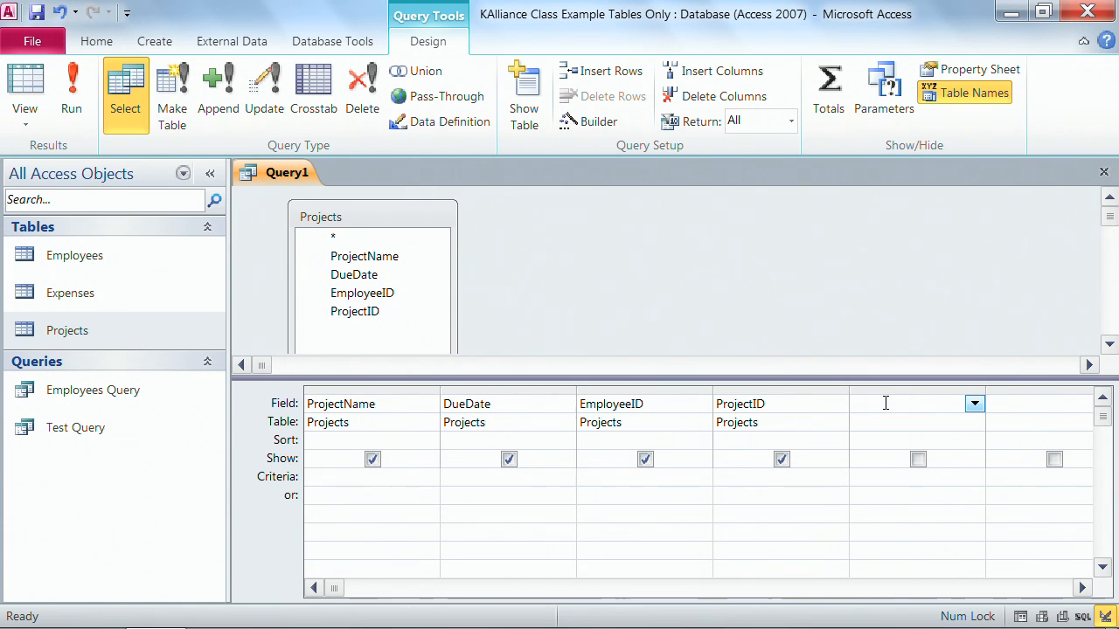
Enter the expression [DueDate]-5 in the fifth, empty Field cell.
click(885, 404)
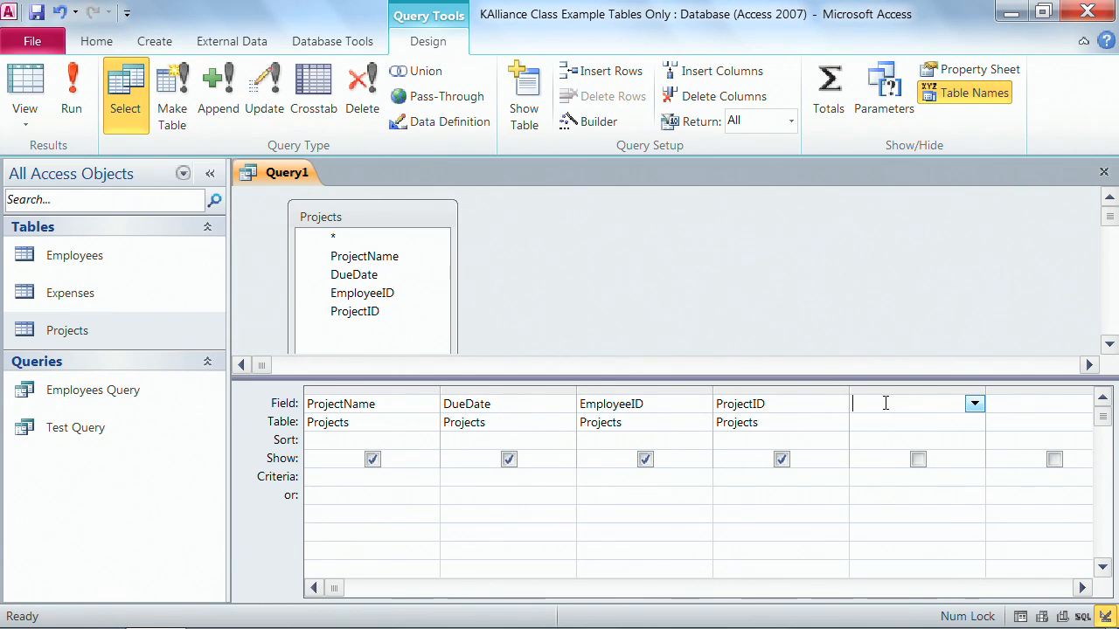
mouse_move(877, 482)
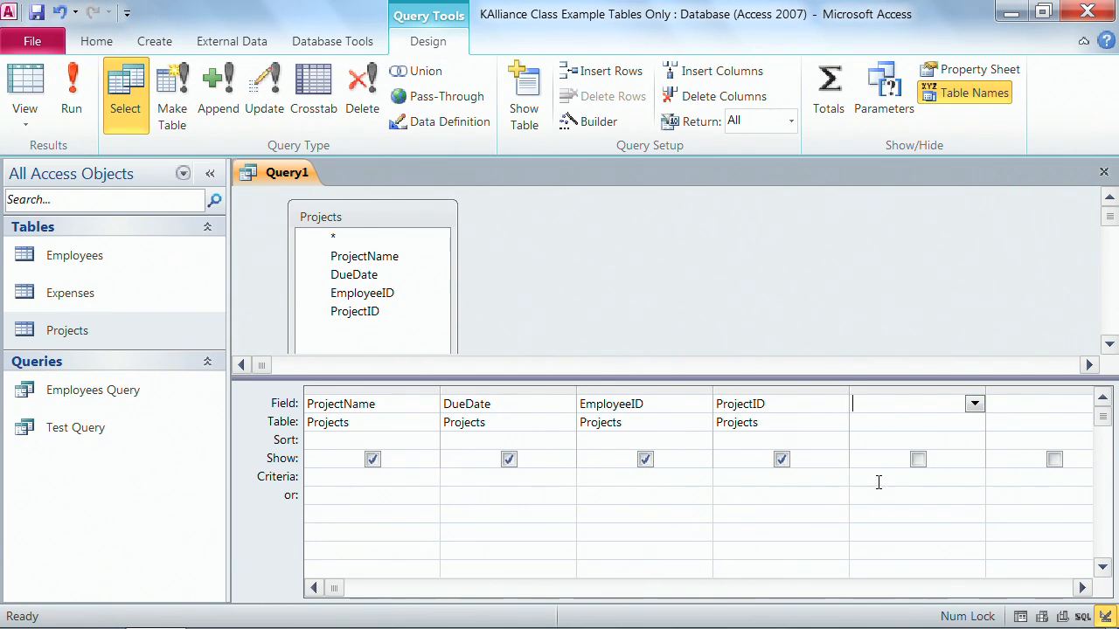
mouse_move(867, 514)
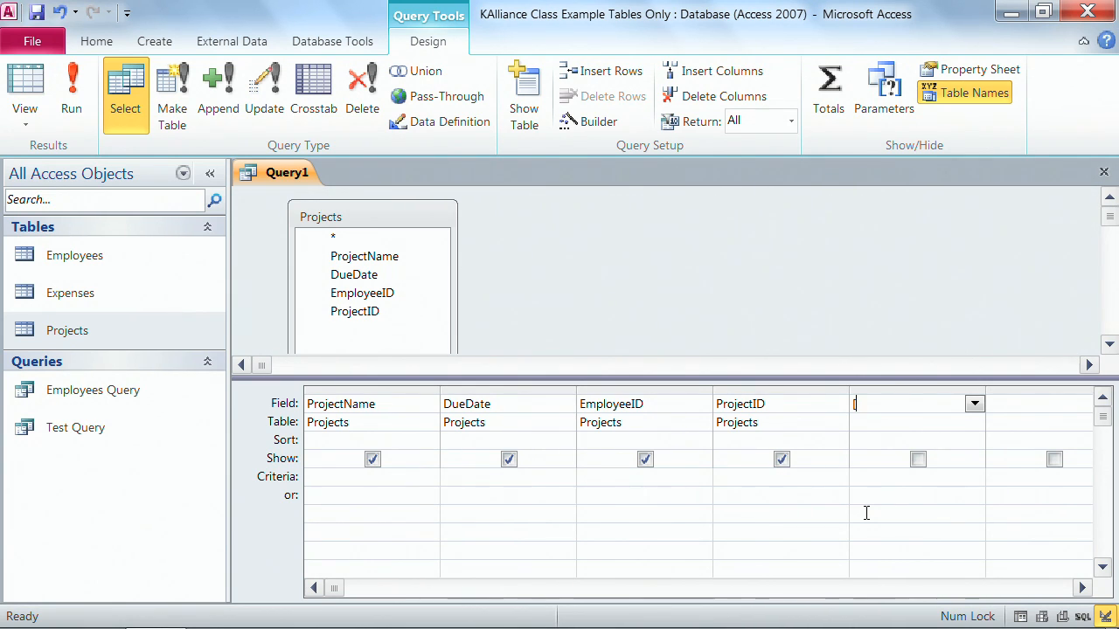
text([DueDa)
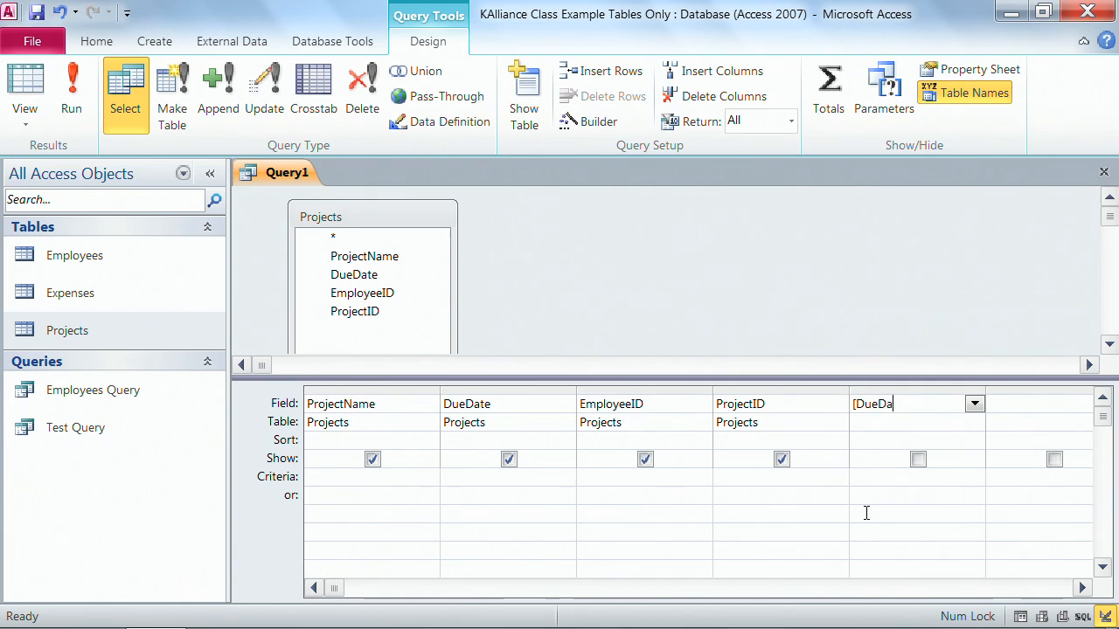
text(te)
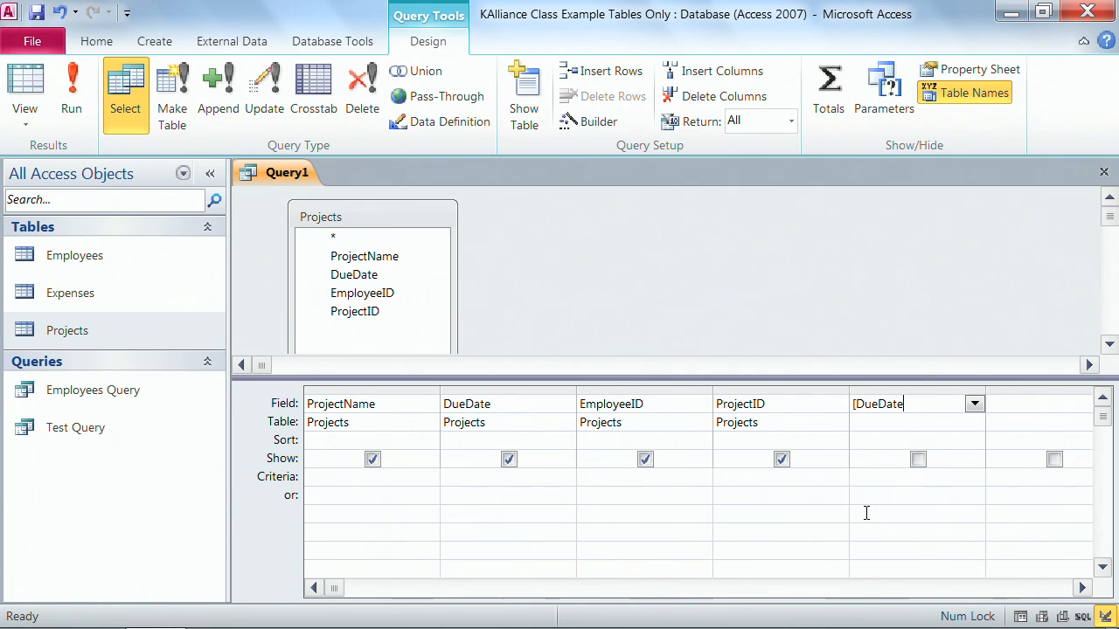
text(])
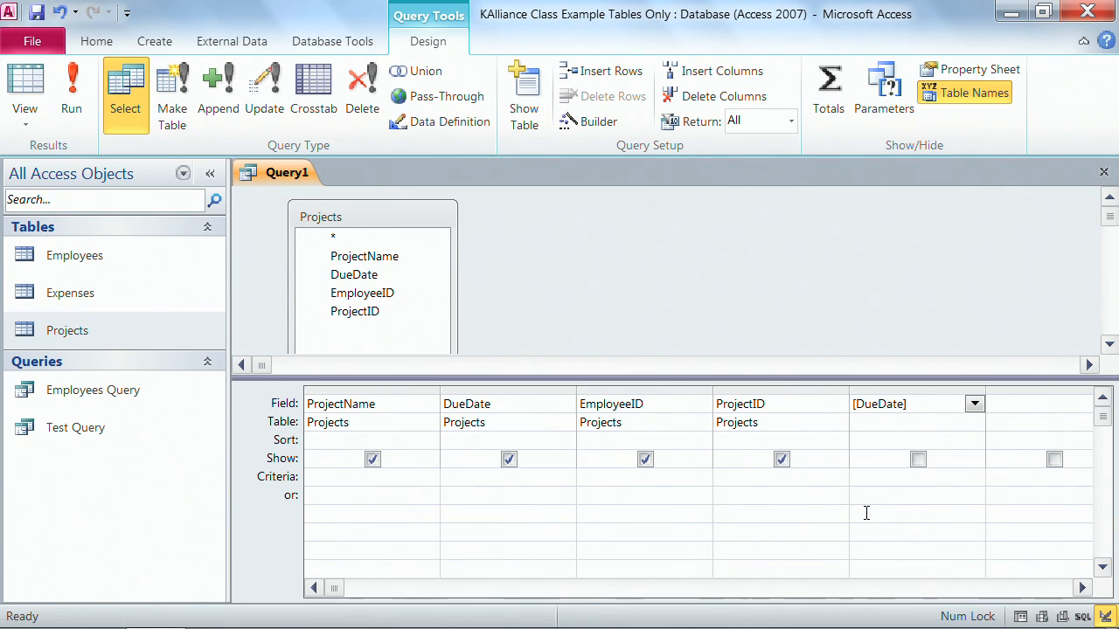
click(909, 403)
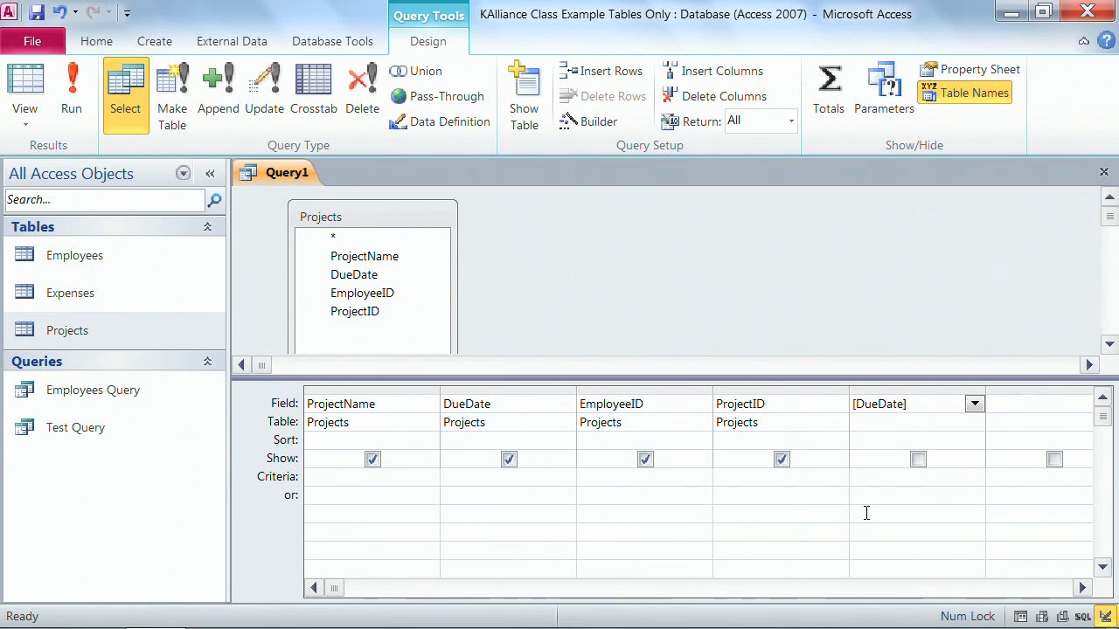
text(-)
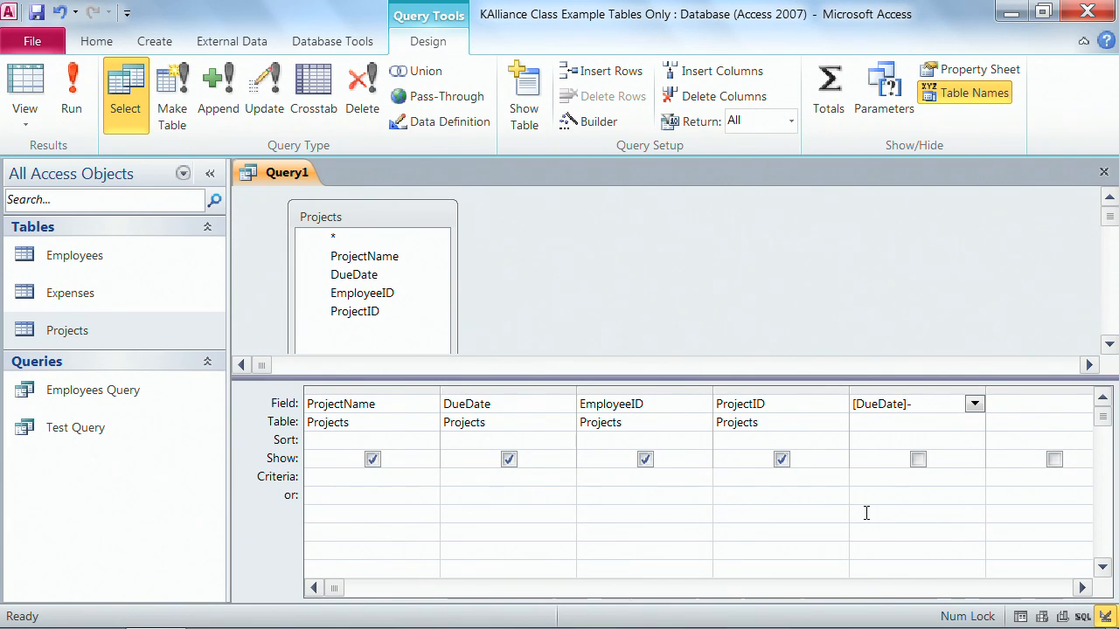
text(-5)
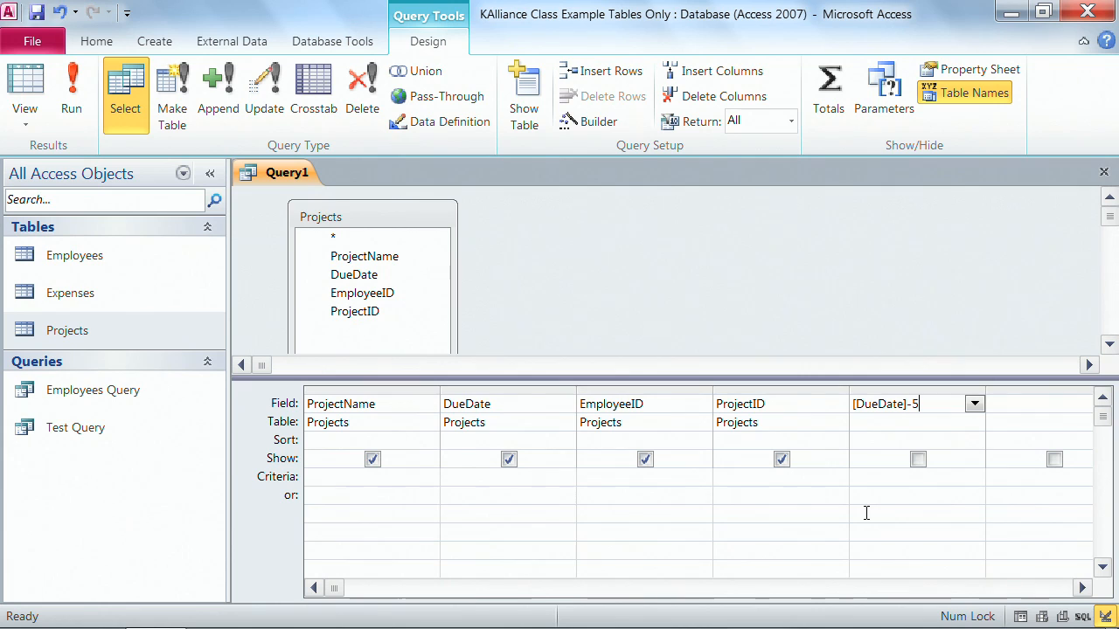
mouse_move(900, 500)
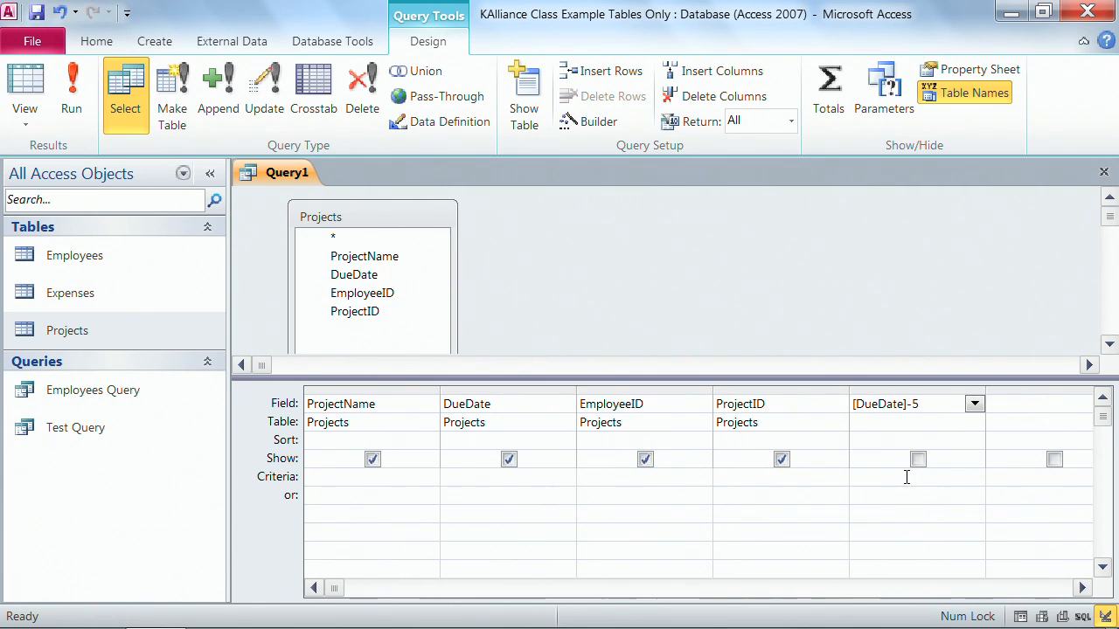
Run the query so the Expr1 column shows each DueDate minus five days.
click(72, 88)
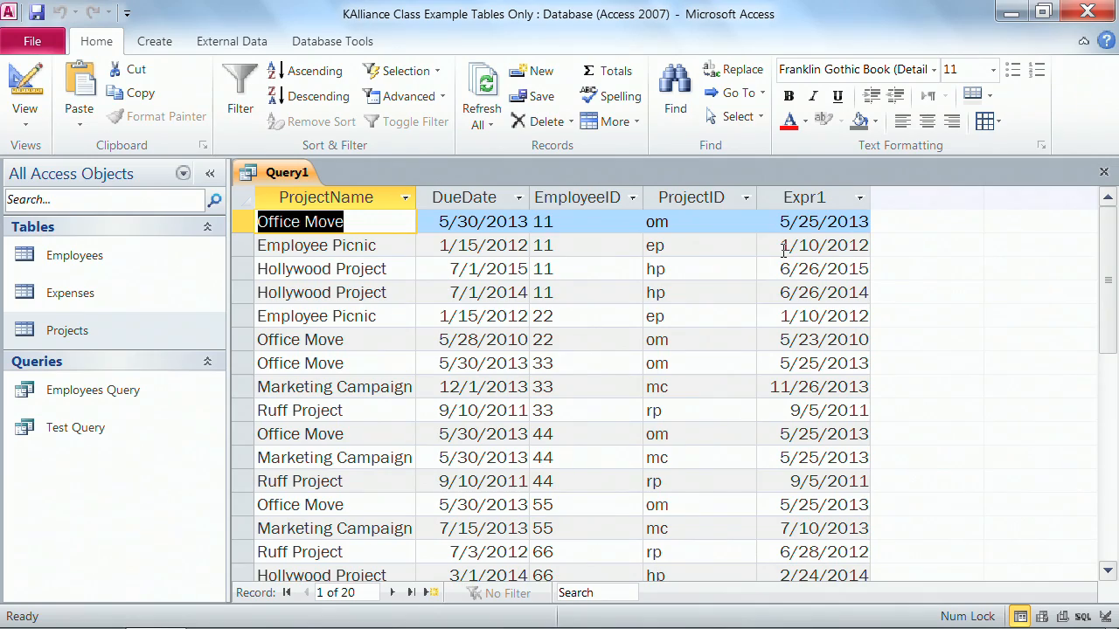
mouse_move(804, 292)
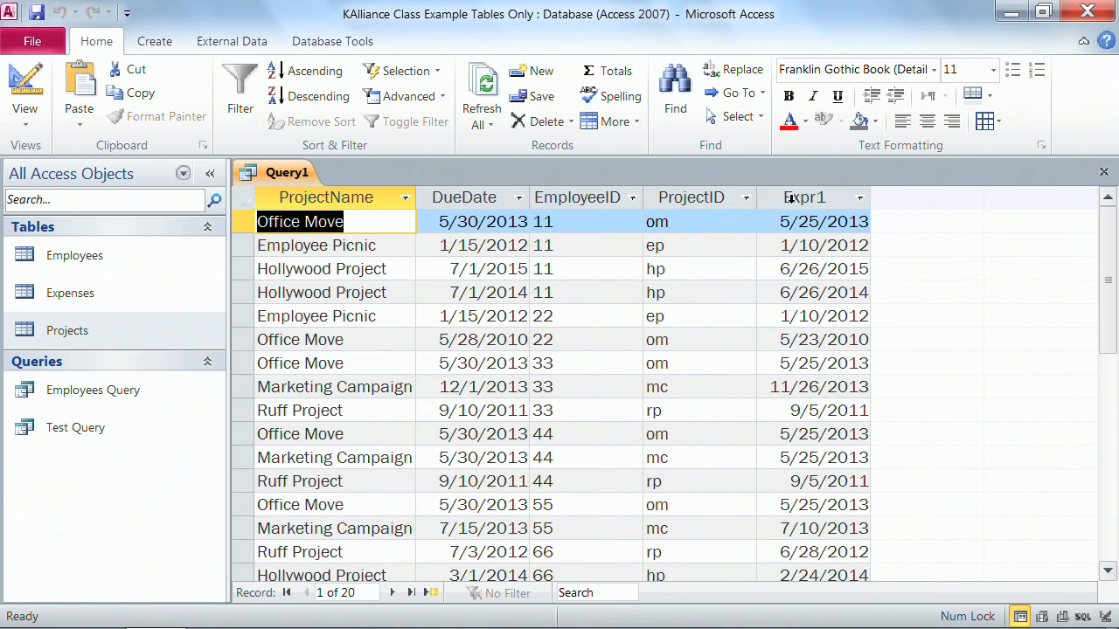
click(858, 196)
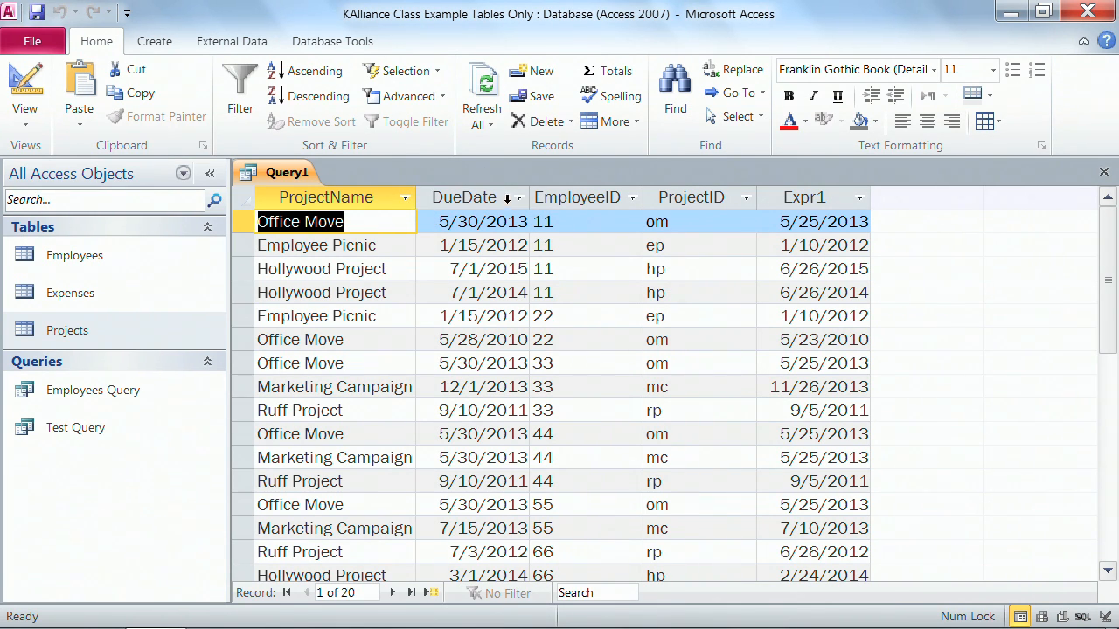
mouse_move(448, 217)
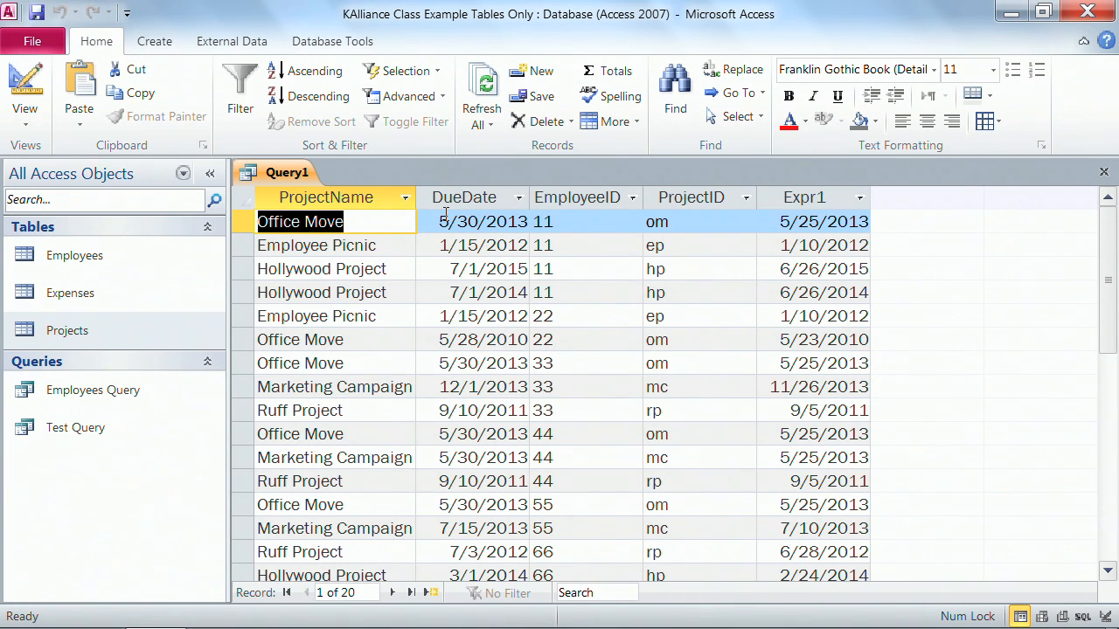
mouse_move(154, 116)
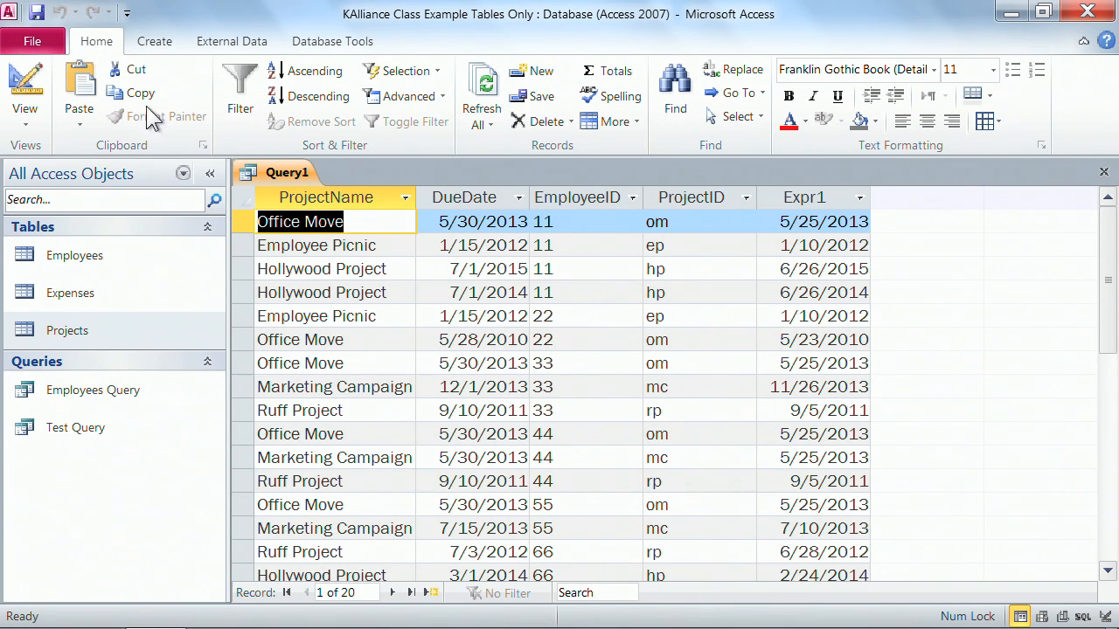
Back in Design view, overwrite the Expr1 name with WarningDate.
click(24, 84)
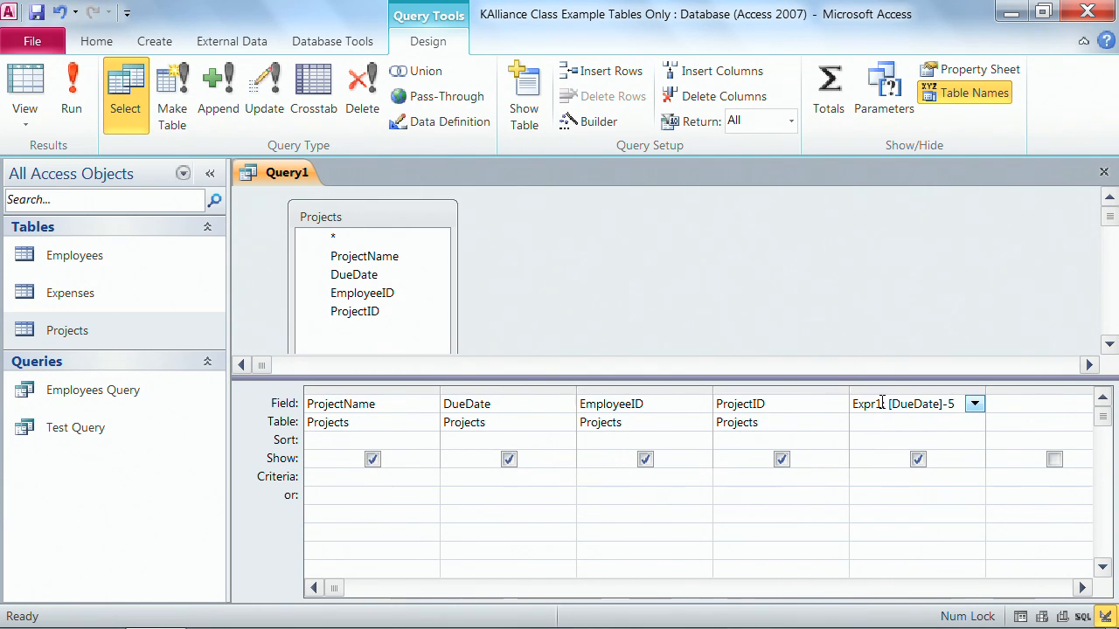
double_click(869, 404)
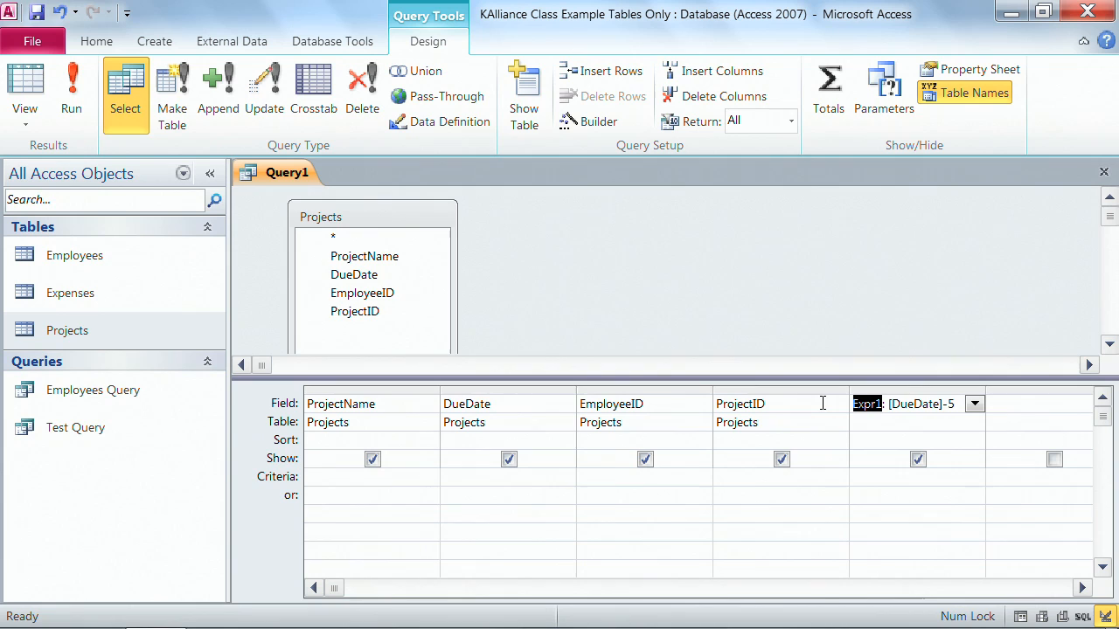
text(WarningDate: [DueD)
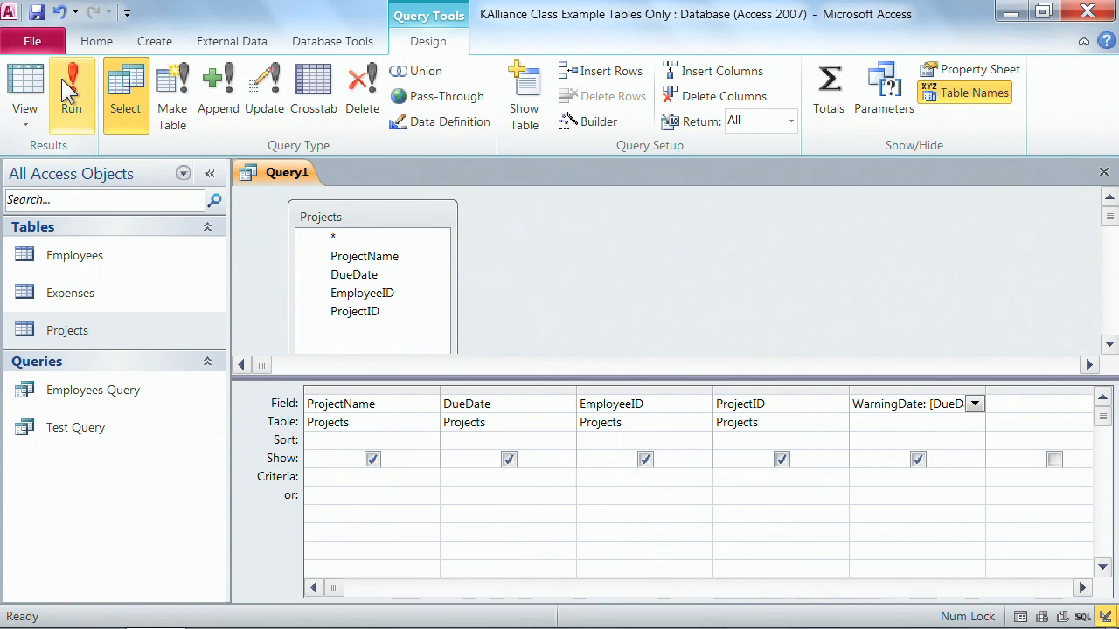
click(72, 87)
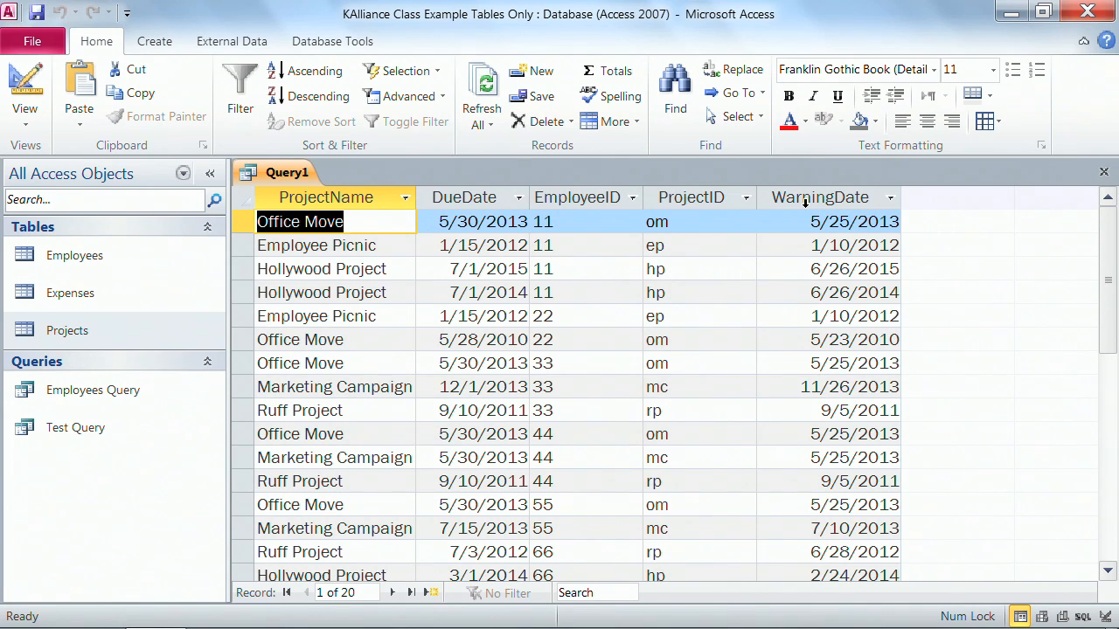
click(24, 84)
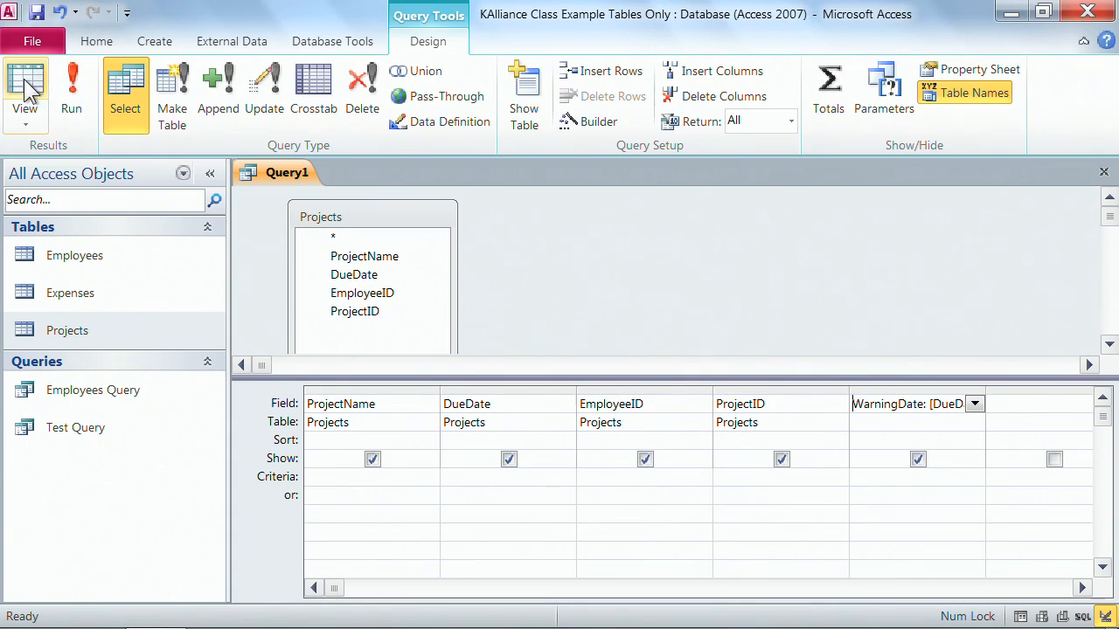
mouse_move(1000, 388)
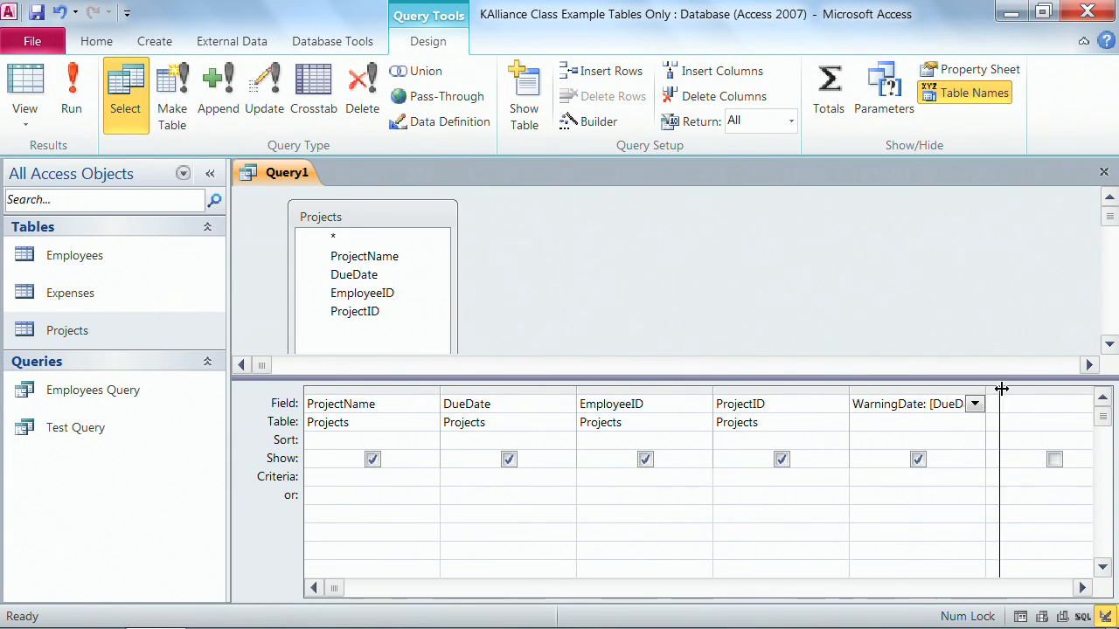